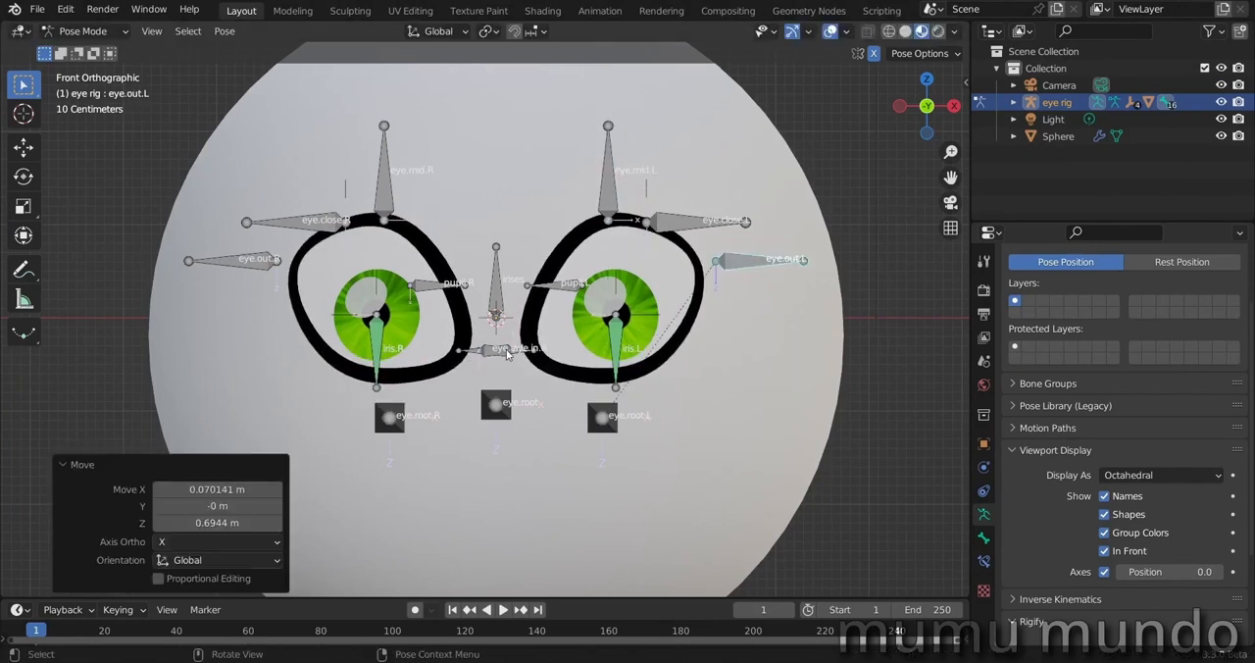
Scale the selected eye bones in Pose Mode before switching to the flower-pot scene.
{"action": "key", "text": "s"}
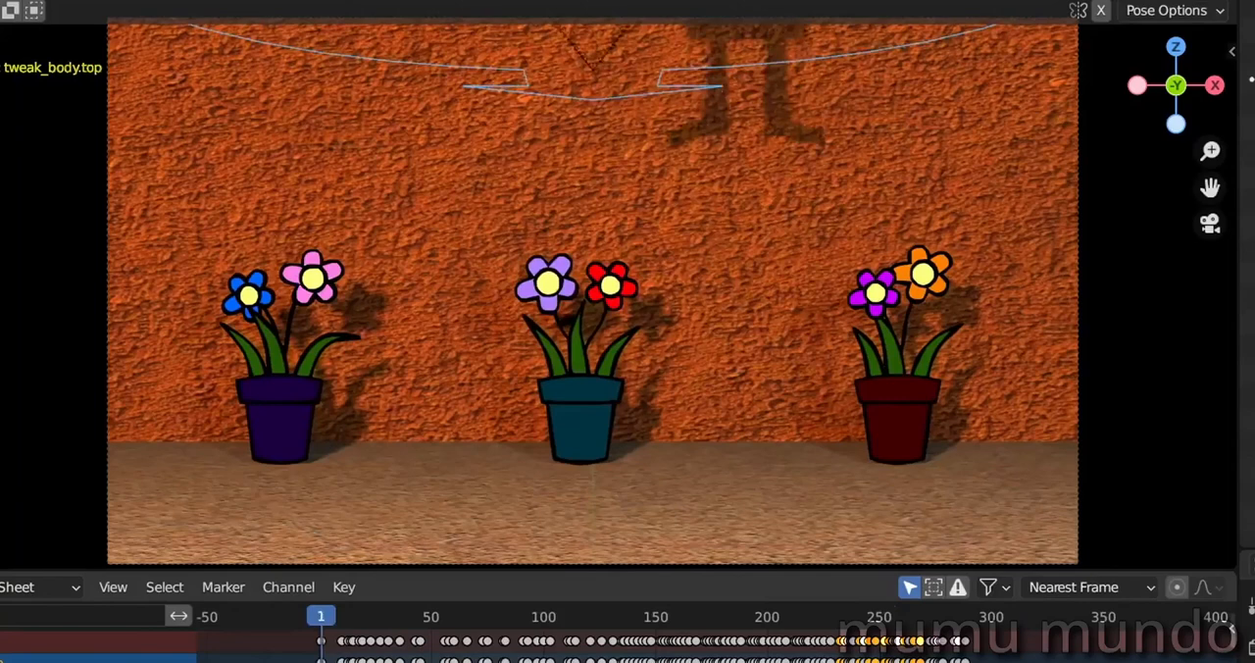
Play the animation so Max walks past the flower pots and out of the shot.
{"action": "left_click", "coordinate": [424, 615]}
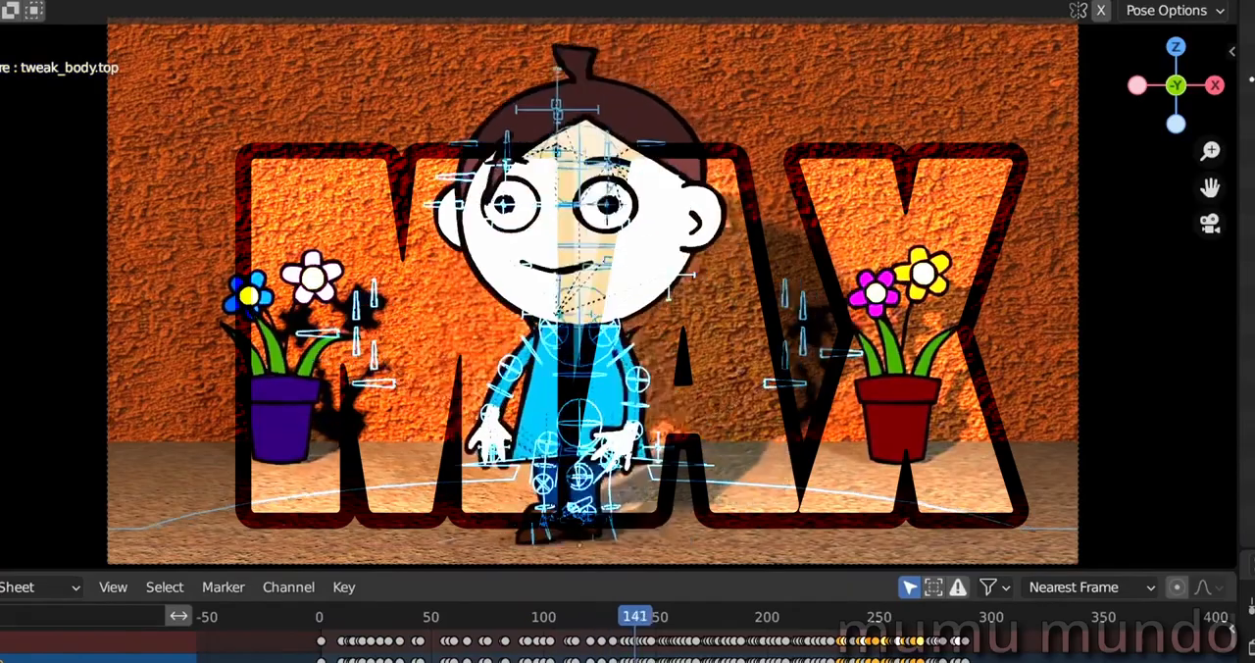
{"action": "left_click", "coordinate": [733, 612]}
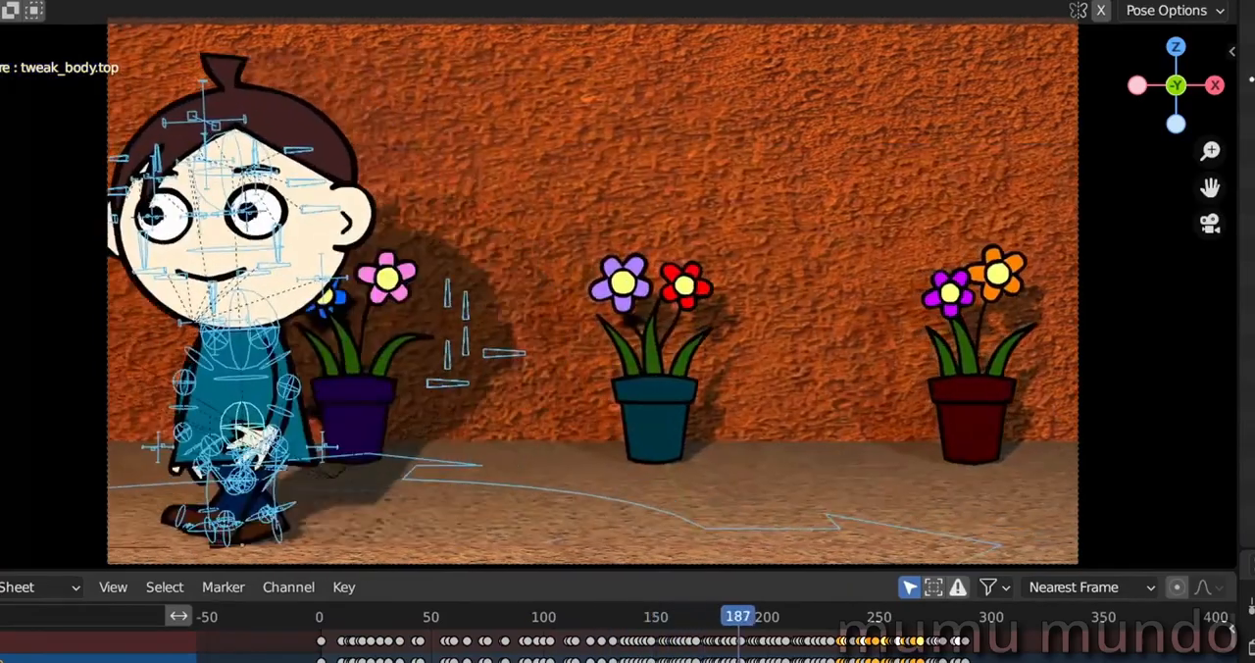
{"action": "left_click", "coordinate": [851, 614]}
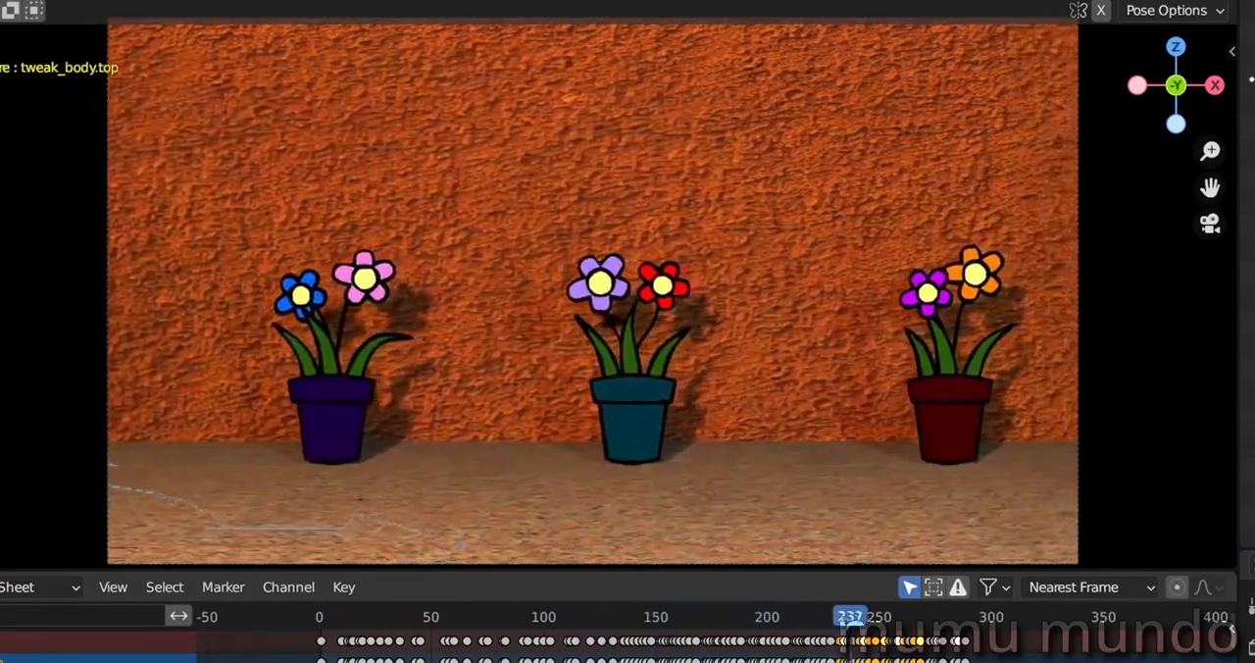
{"action": "left_click", "coordinate": [400, 615]}
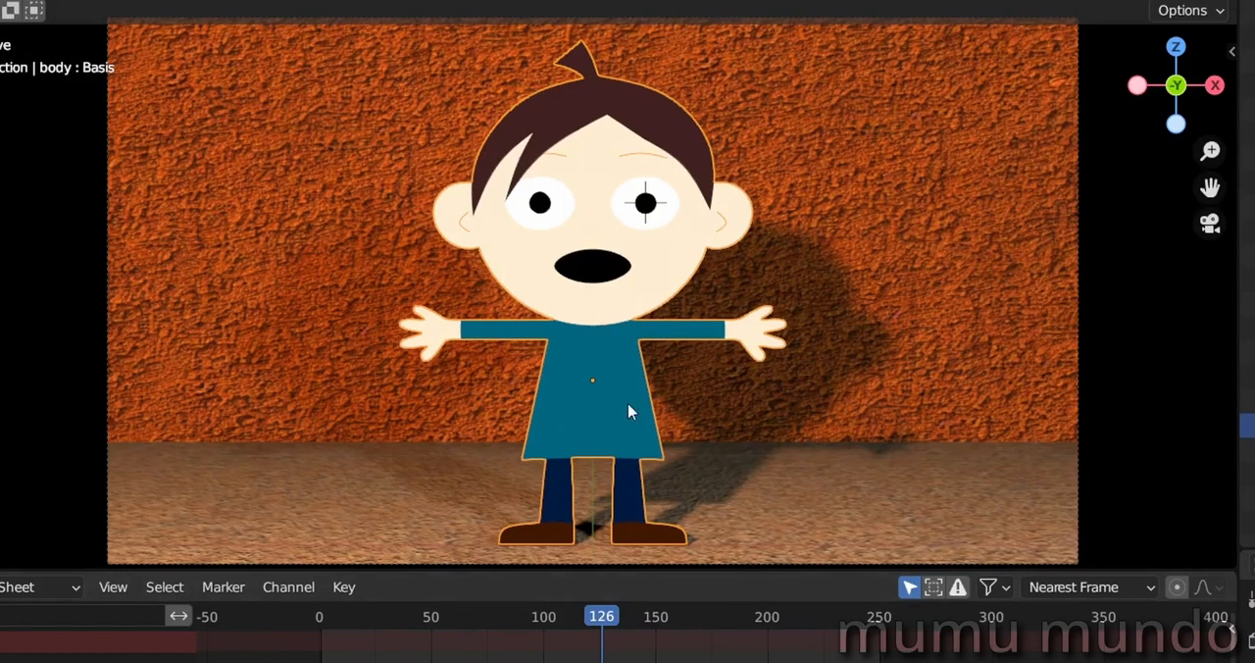
{"action": "mouse_move", "coordinate": [698, 437]}
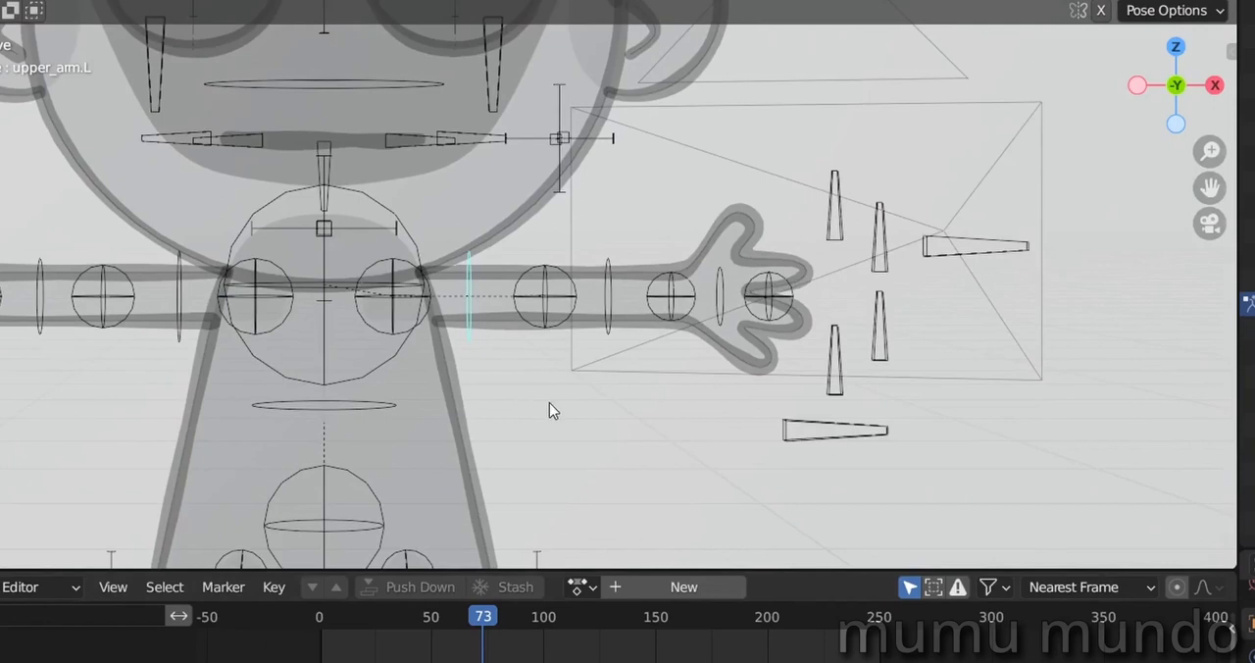
{"action": "mouse_move", "coordinate": [835, 247]}
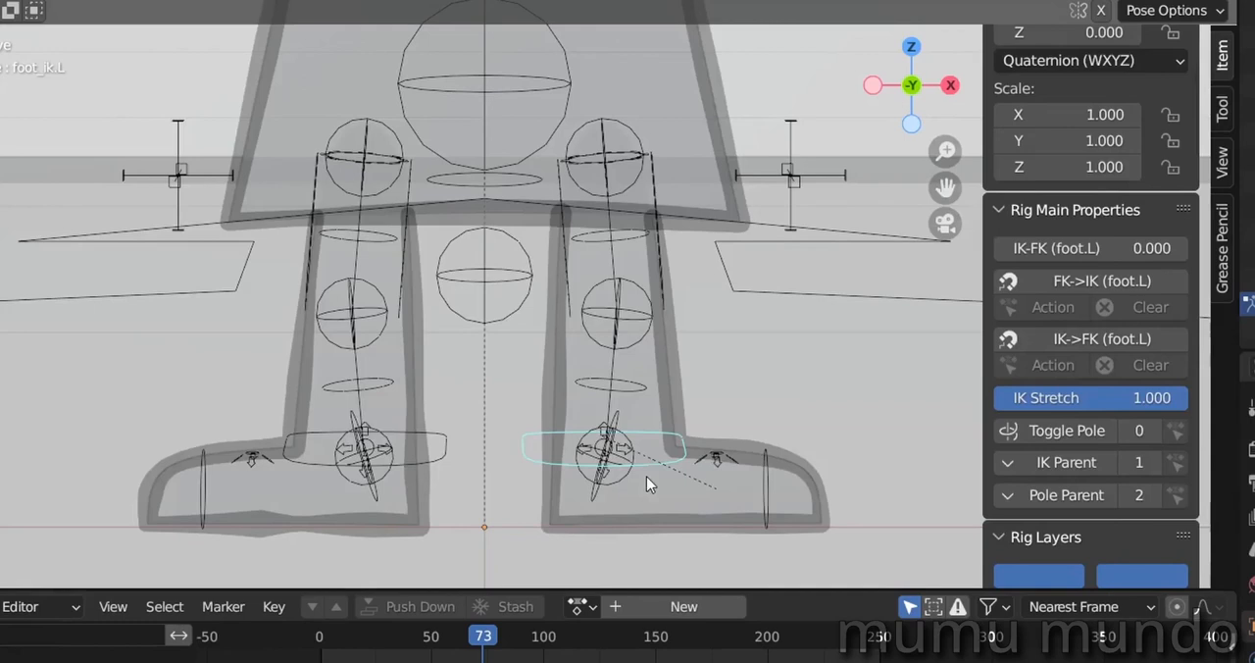
{"action": "mouse_move", "coordinate": [443, 467]}
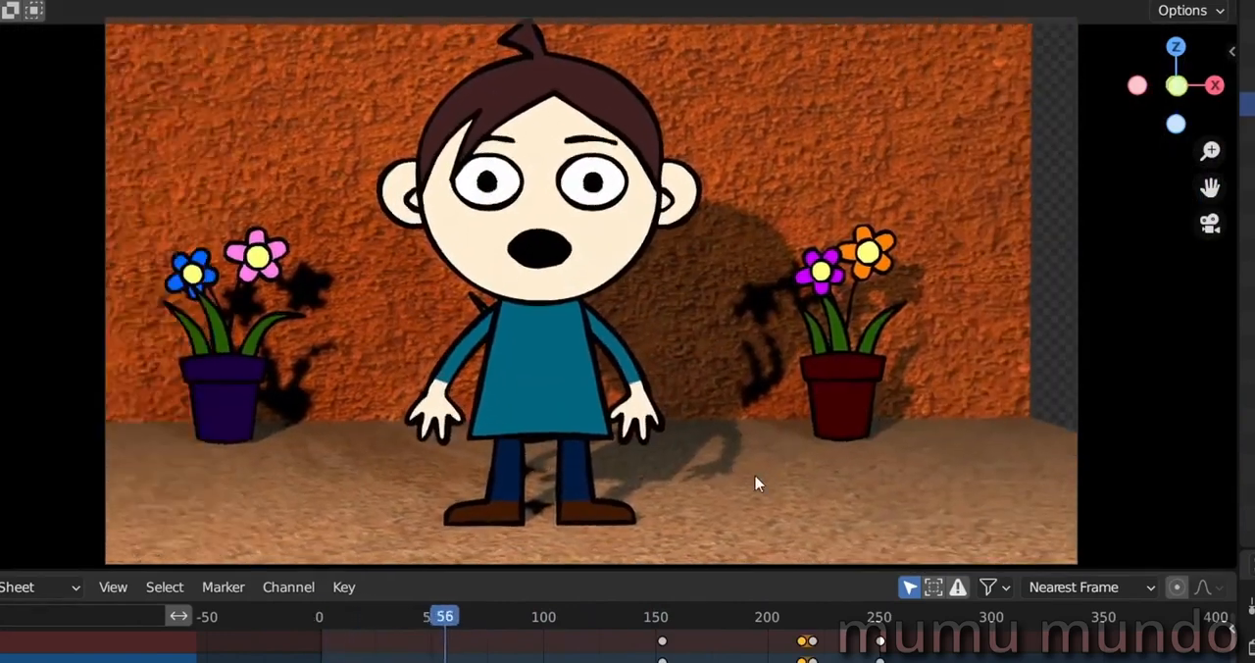
Scrub the timeline forward to frame 207 as the shot pans across the pots.
{"action": "left_click_drag", "start_coordinate": [444, 616], "coordinate": [780, 616]}
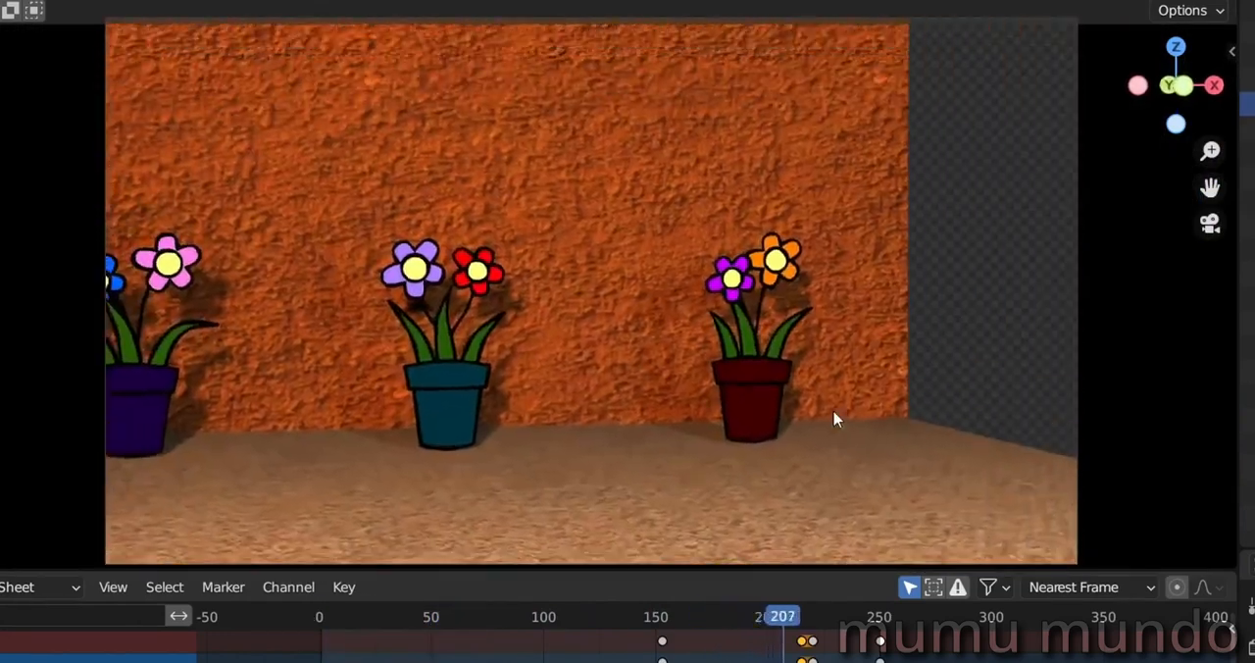